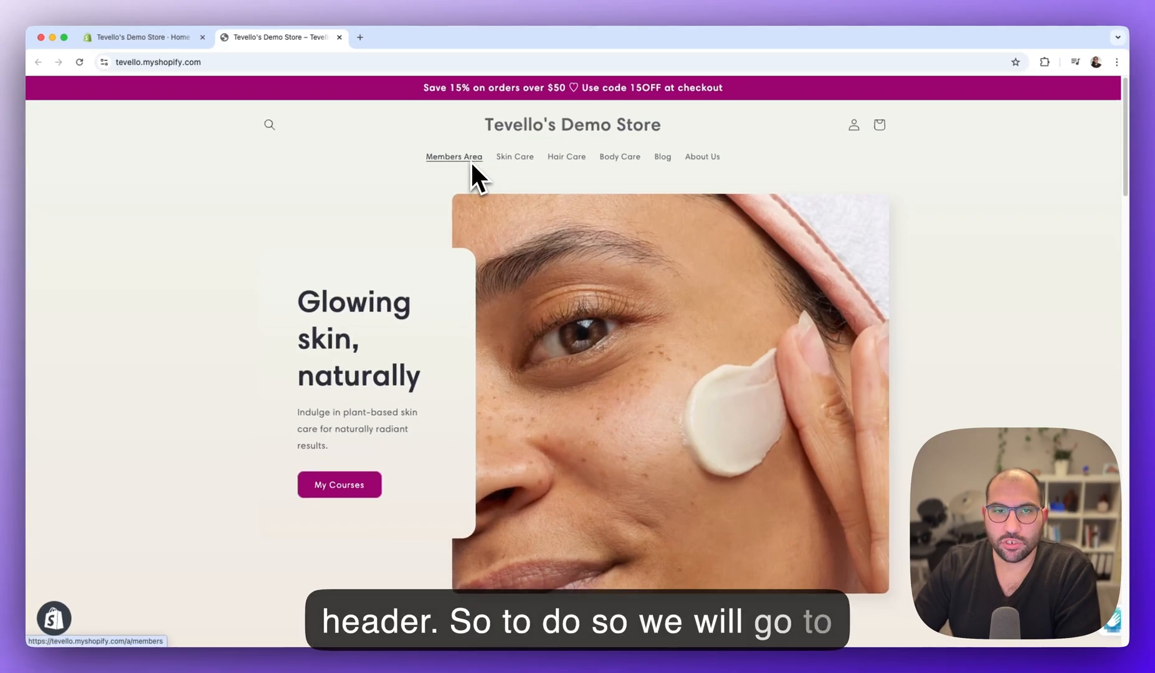
- Go to the Content section of the Shopify admin from the storefront
{"action": "left_click", "coordinate": [143, 38]}
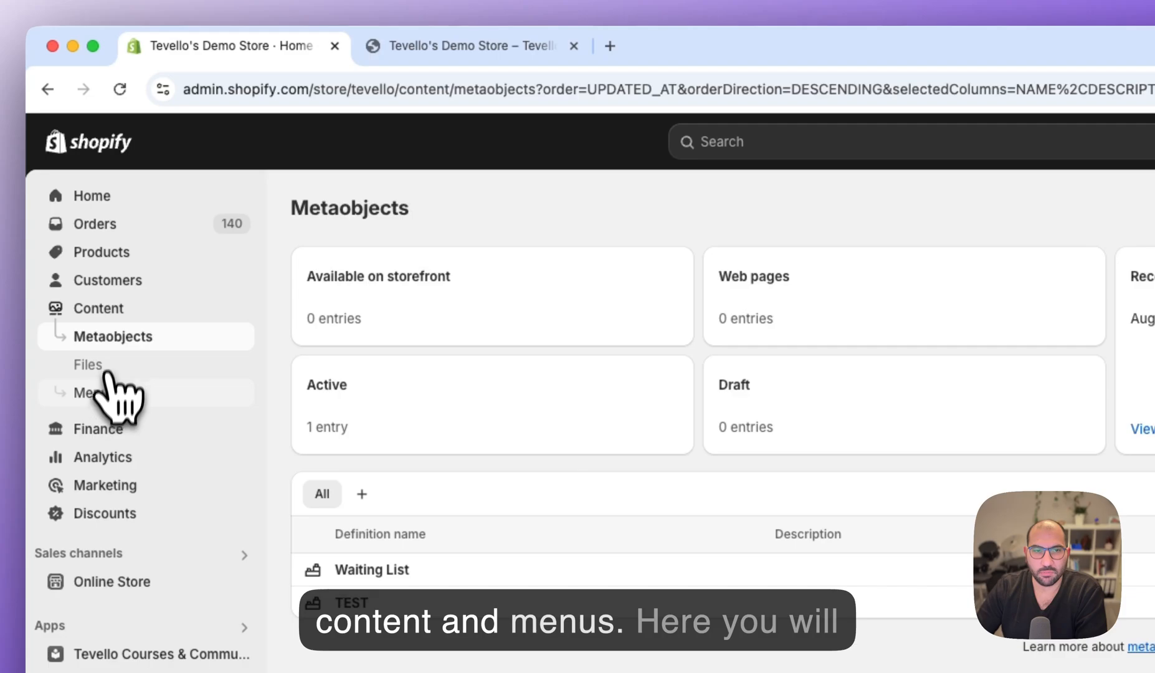
- Show the store's navigation menus list (Main menu, Footer menu, Customer account main menu)
{"action": "left_click", "coordinate": [95, 393]}
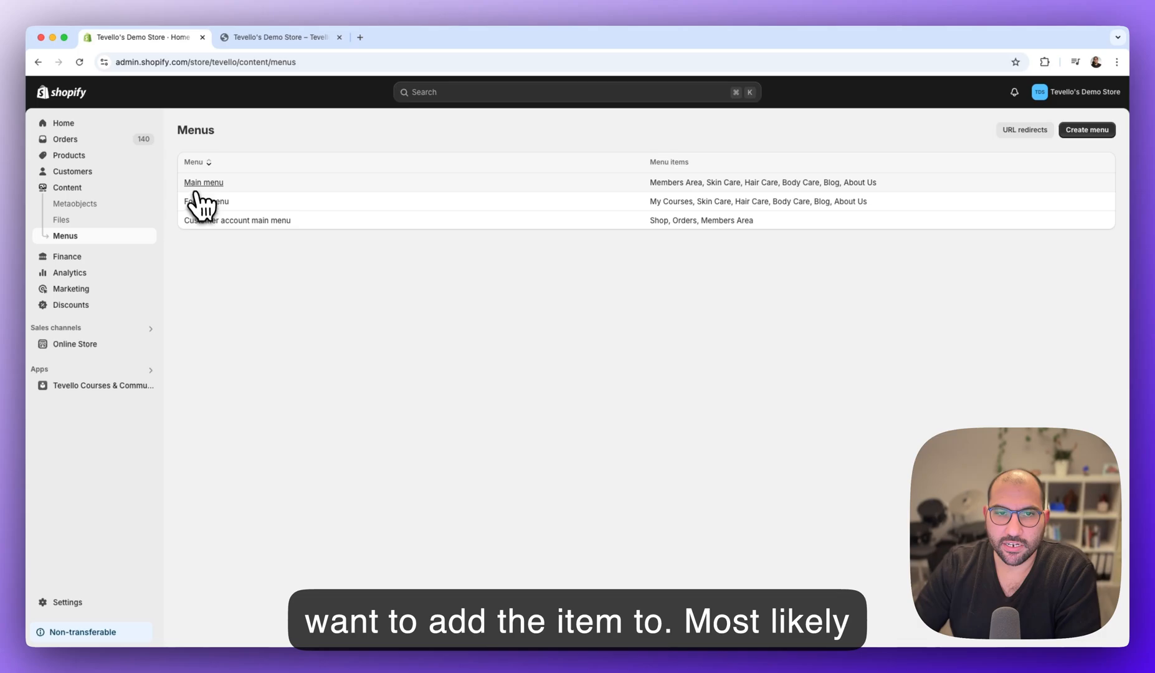
{"action": "mouse_move", "coordinate": [204, 182]}
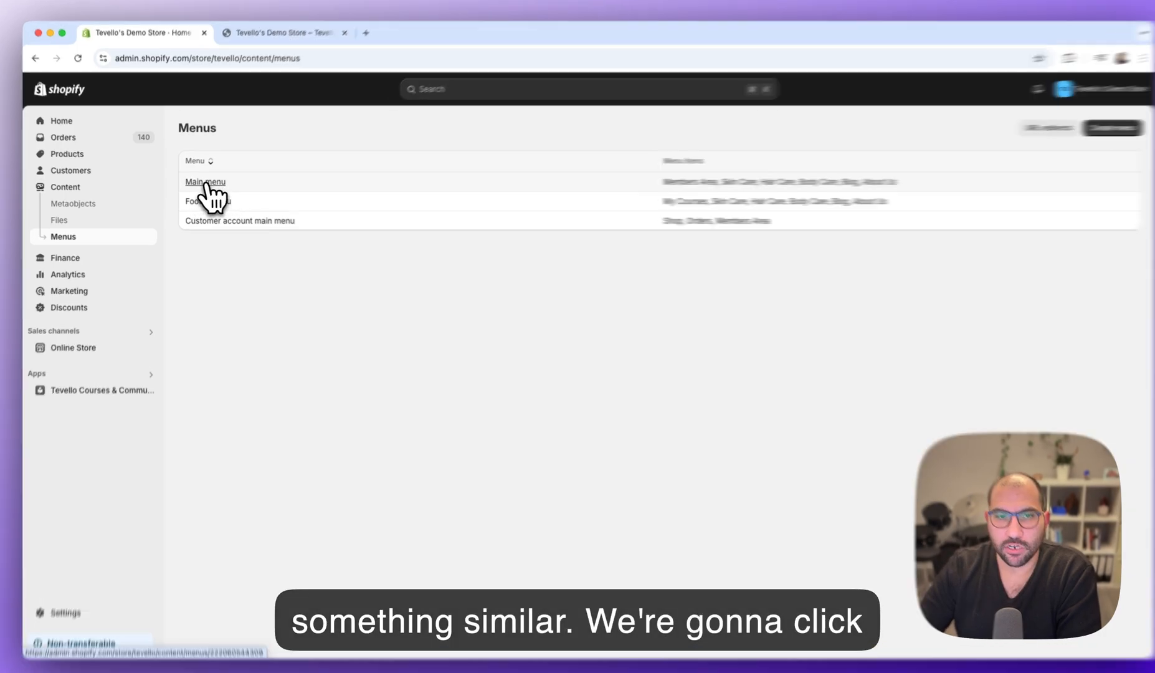
- Add a Main menu item labelled 'Members Area' linking to /a/members
{"action": "left_click", "coordinate": [204, 182]}
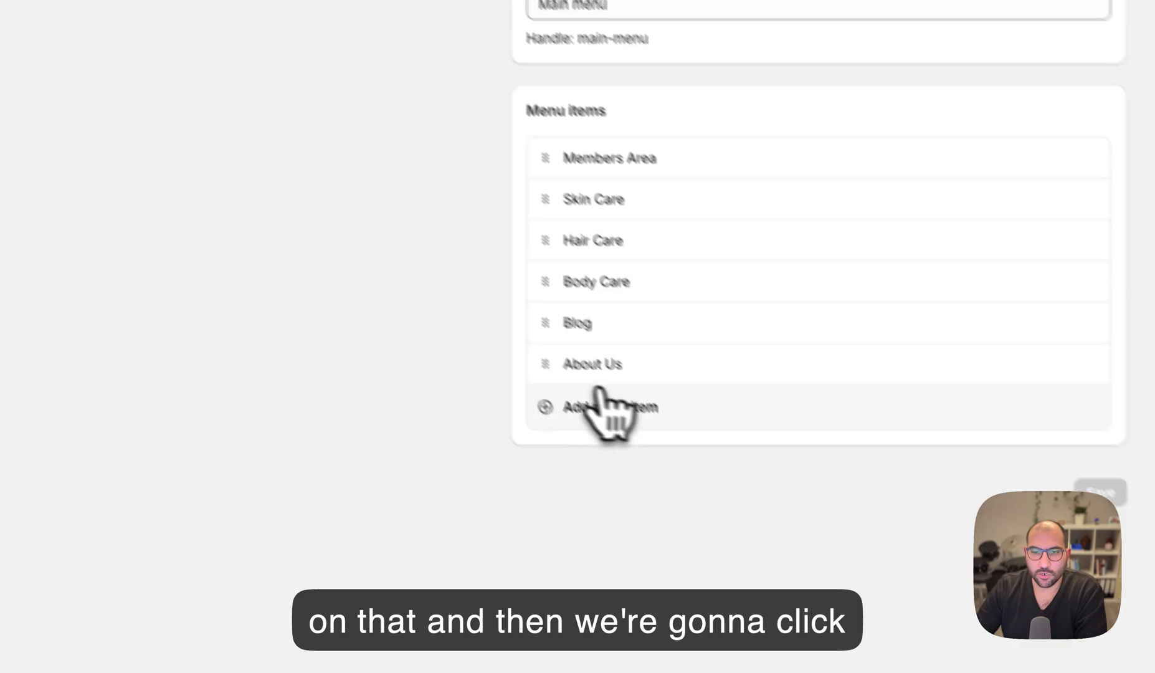
{"action": "left_click", "coordinate": [608, 406]}
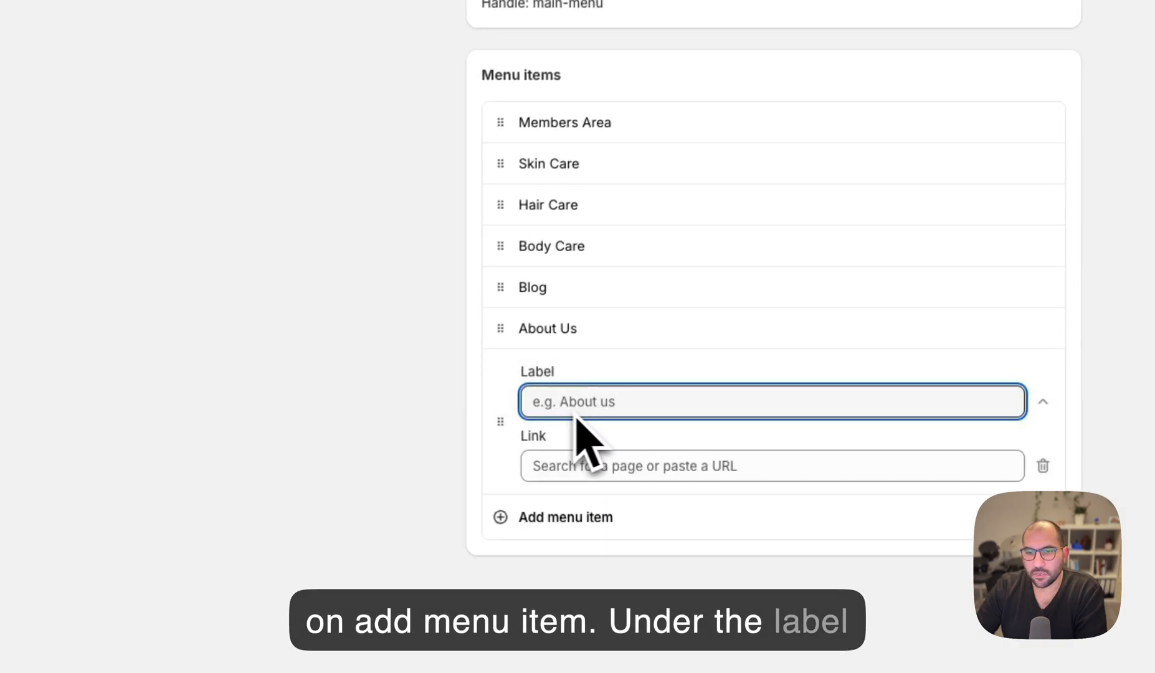
{"action": "scroll", "scroll_direction": "up", "scroll_amount": 3}
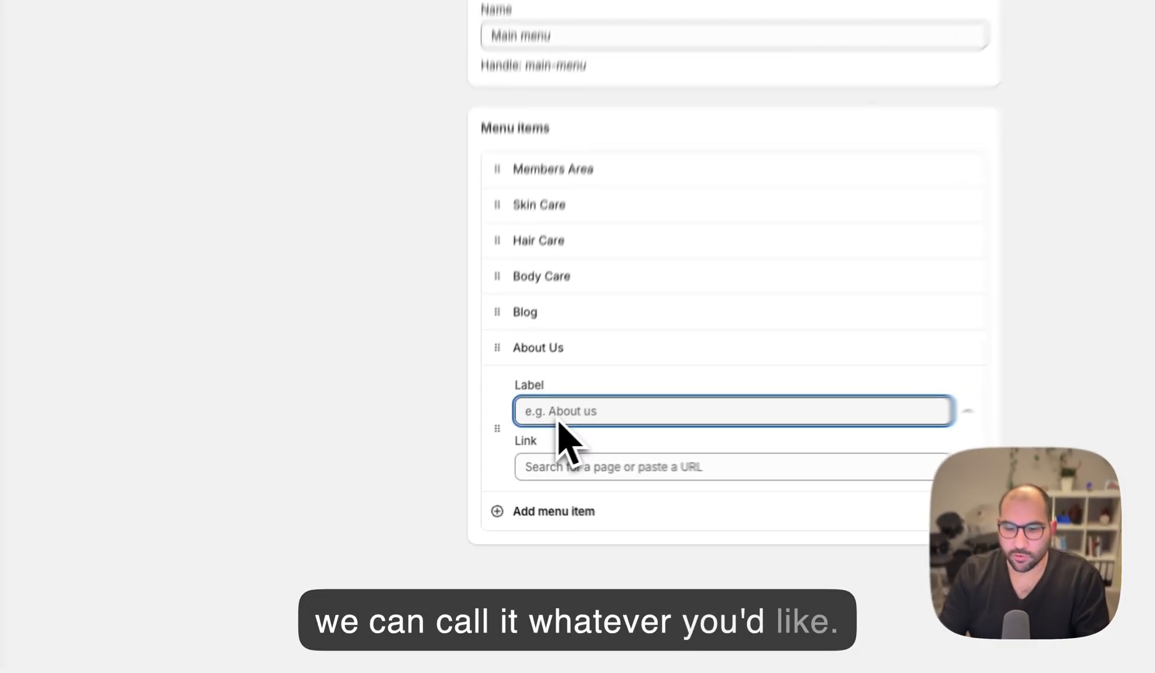
{"action": "type", "text": "Mem"}
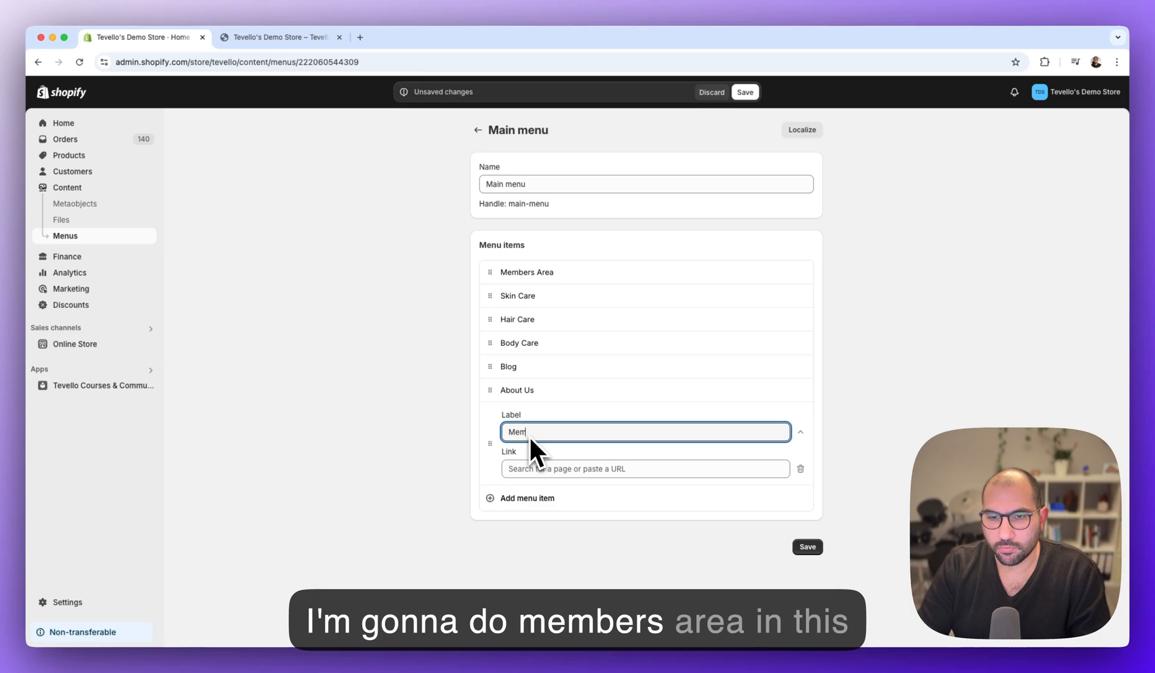
{"action": "type", "text": "Members Area"}
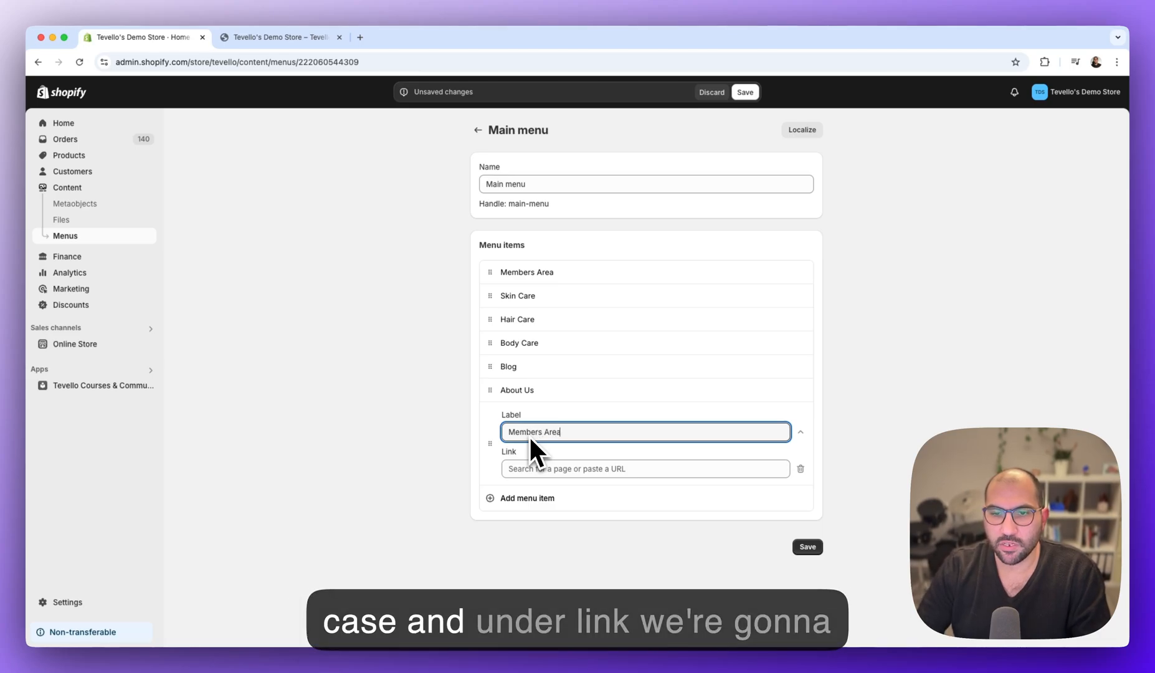
{"action": "left_click", "coordinate": [644, 468]}
{"action": "type", "text": "/a/members"}
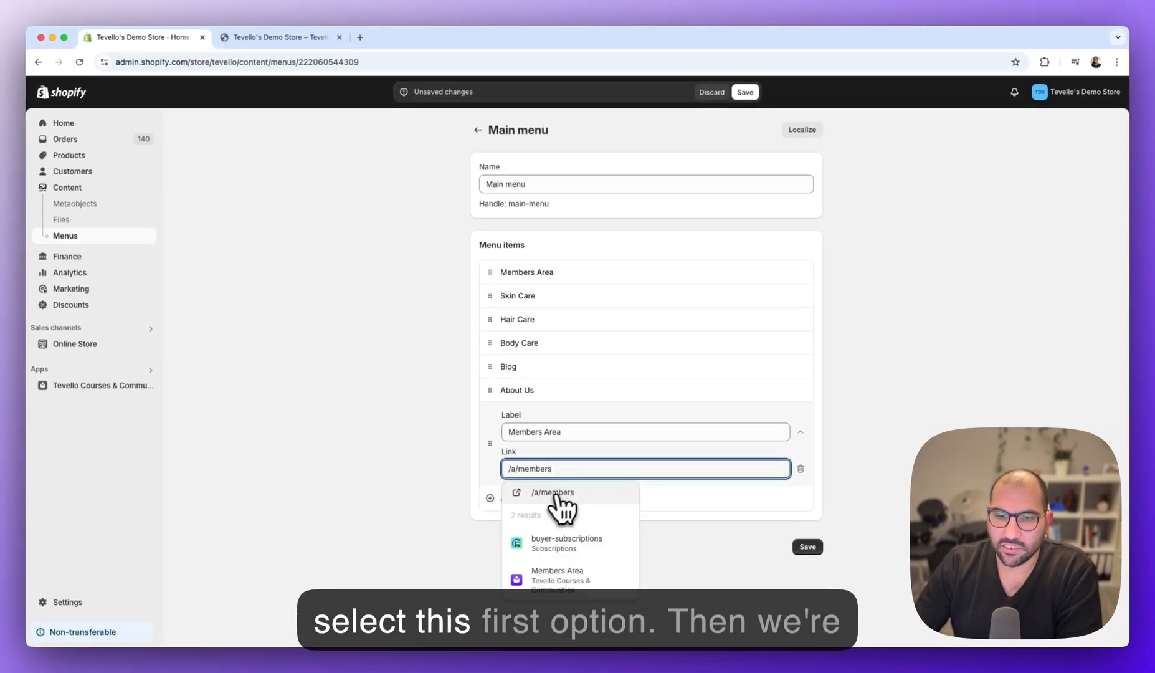
{"action": "left_click", "coordinate": [552, 492]}
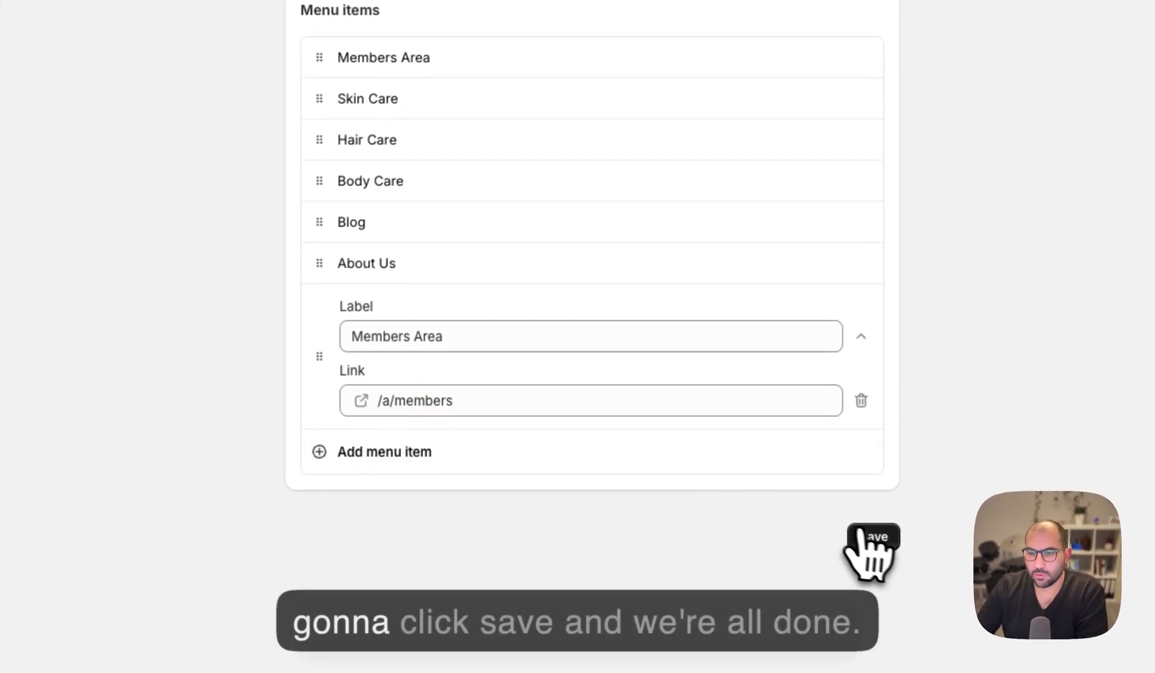
- Save the Main menu so the Members Area link goes live in the storefront header
{"action": "left_click", "coordinate": [871, 555]}
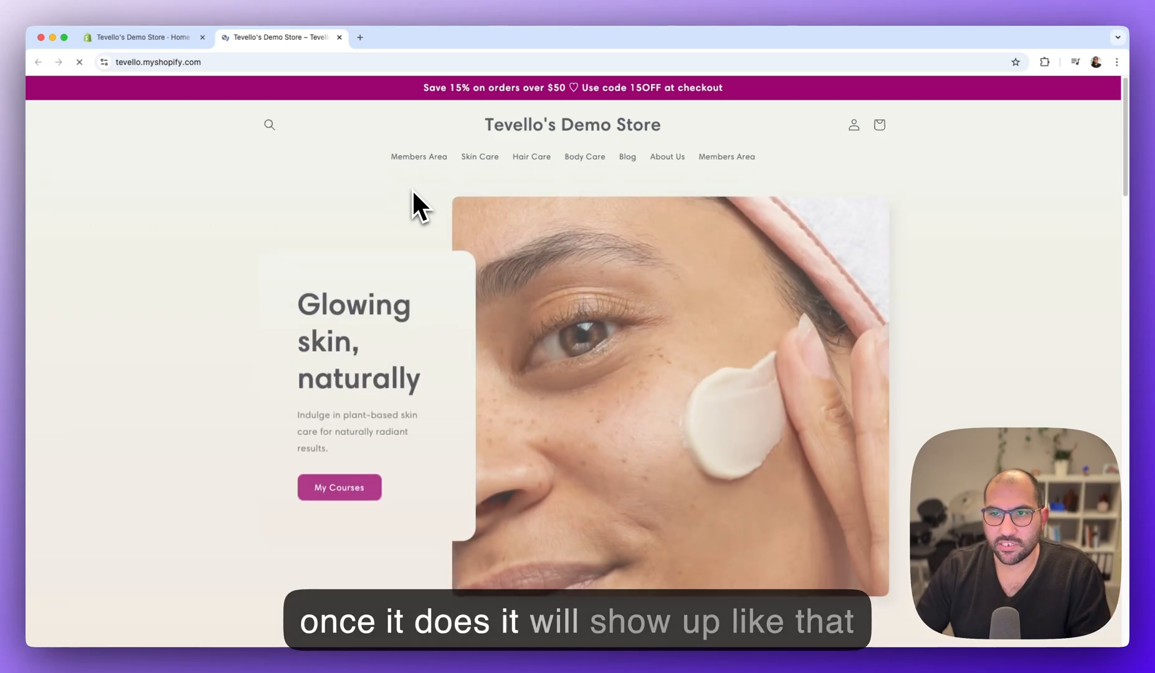
{"action": "mouse_move", "coordinate": [725, 155]}
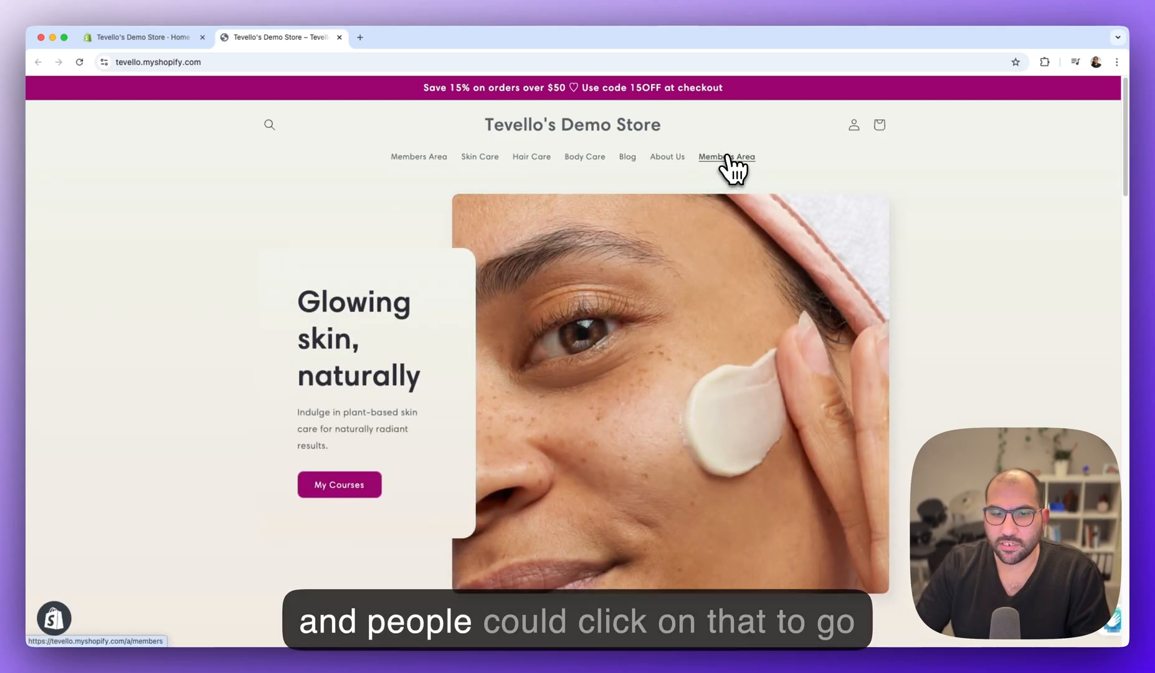
- Follow the header's Members Area link and sign in to reach My Courses and My Communities
{"action": "left_click", "coordinate": [725, 156]}
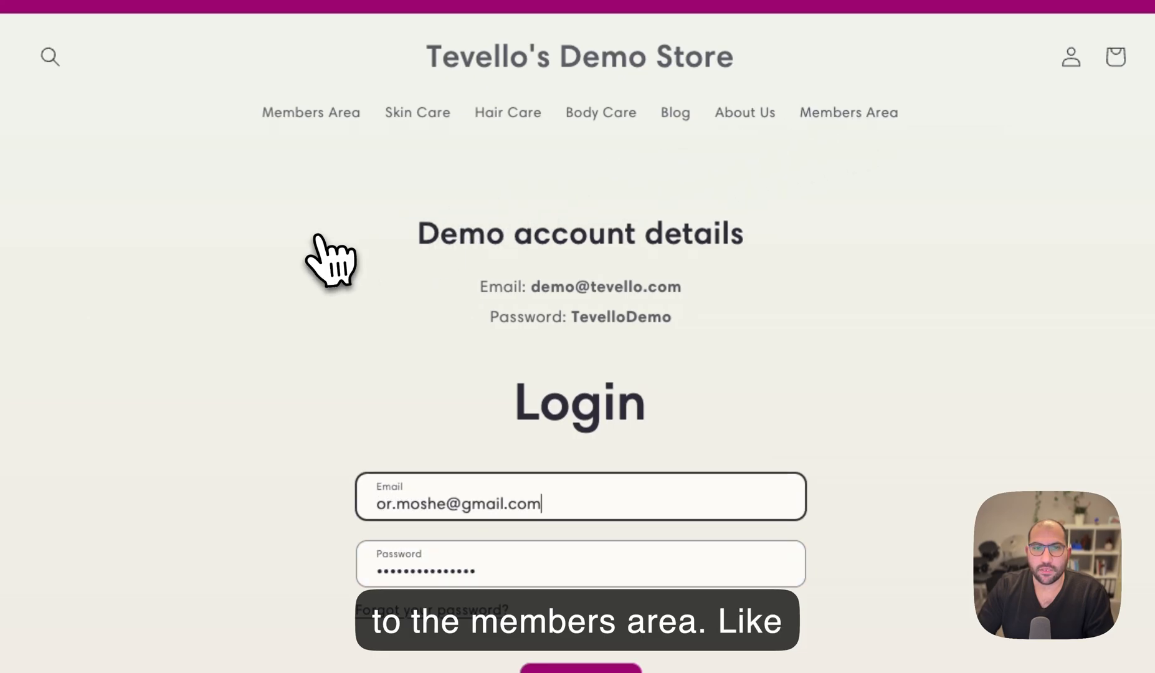
{"action": "scroll", "scroll_direction": "down", "scroll_amount": 3}
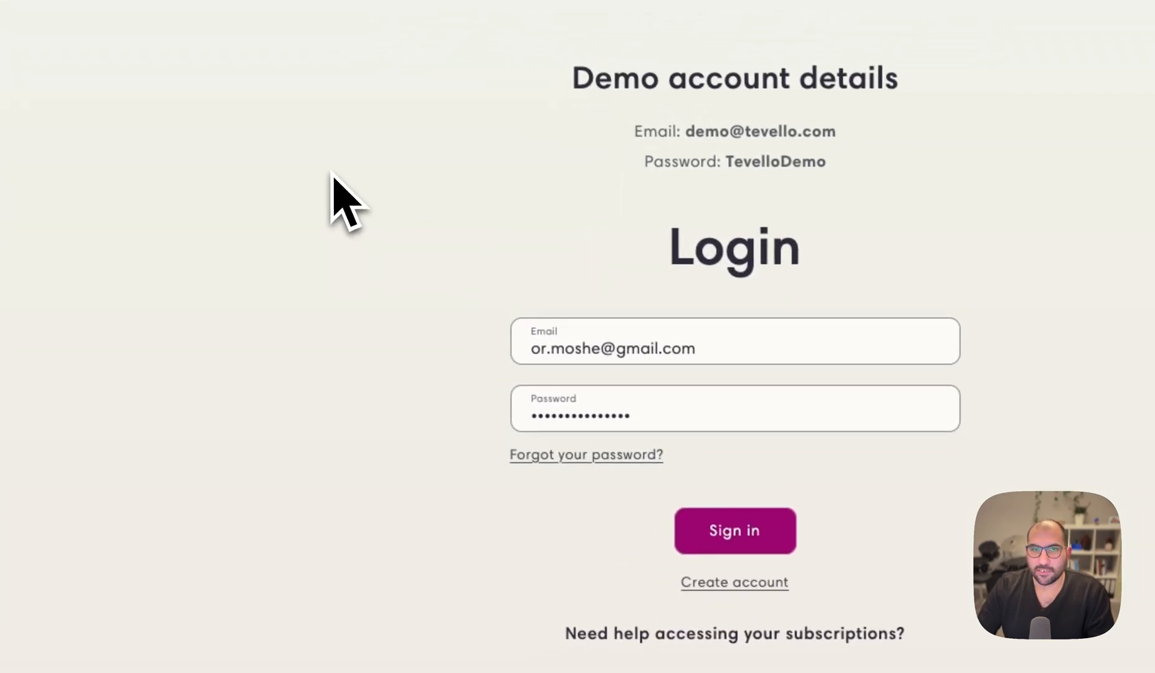
{"action": "left_click", "coordinate": [733, 530]}
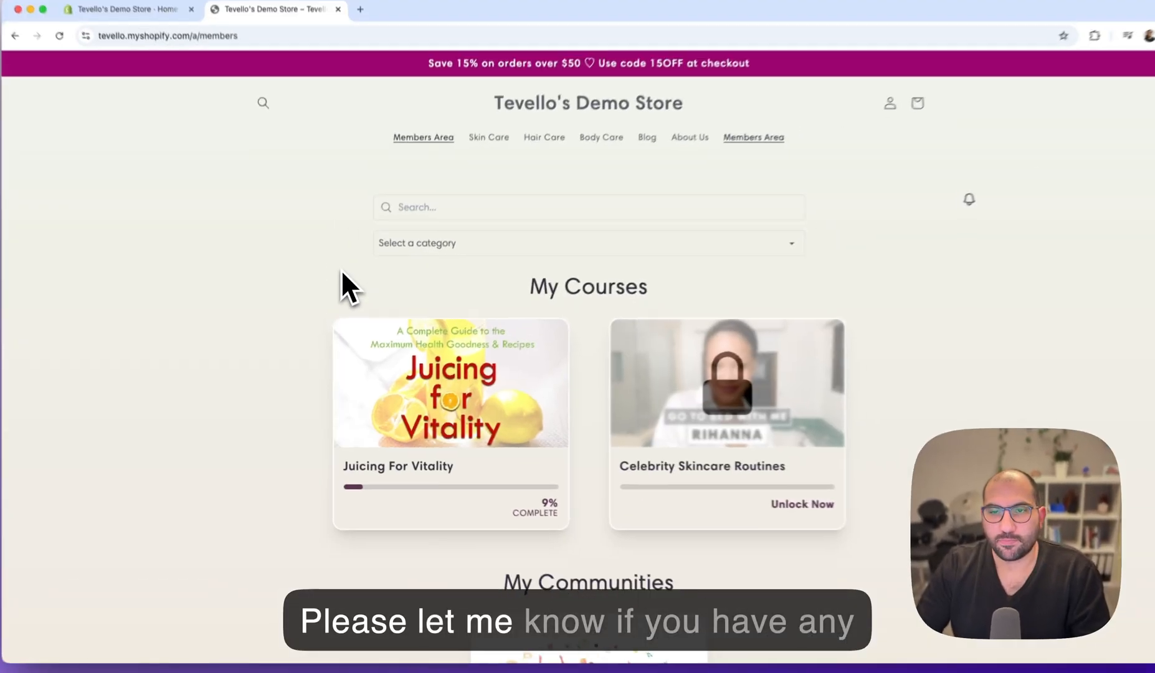